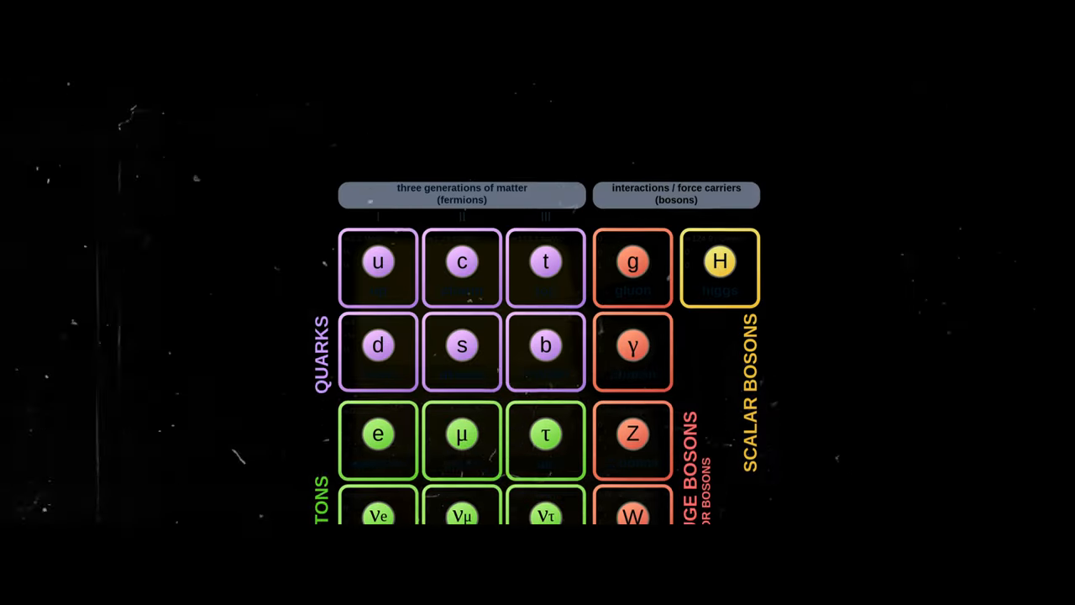
scroll(down, 3)
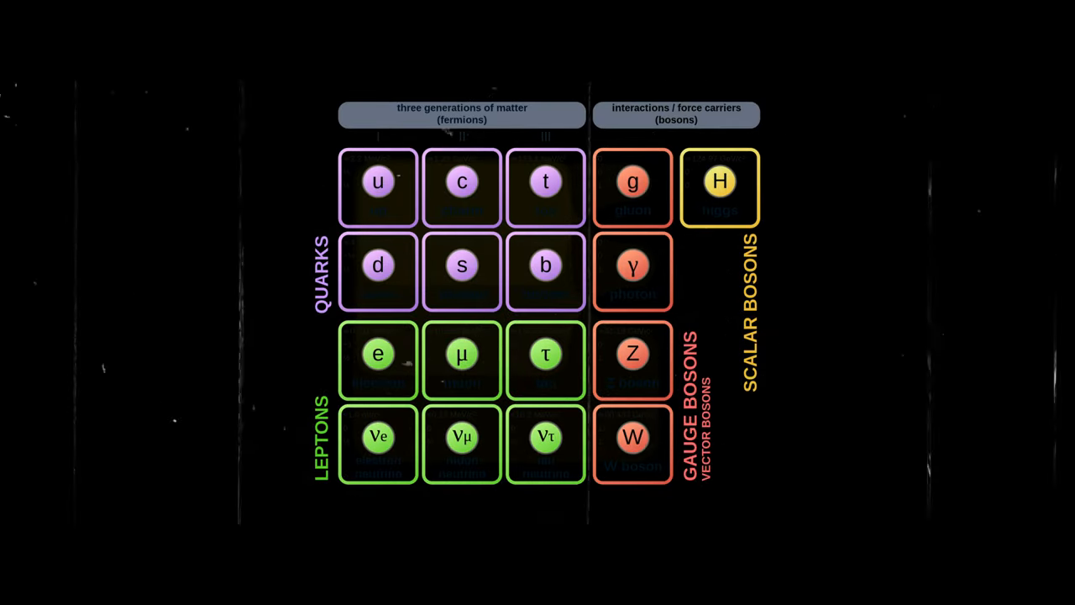